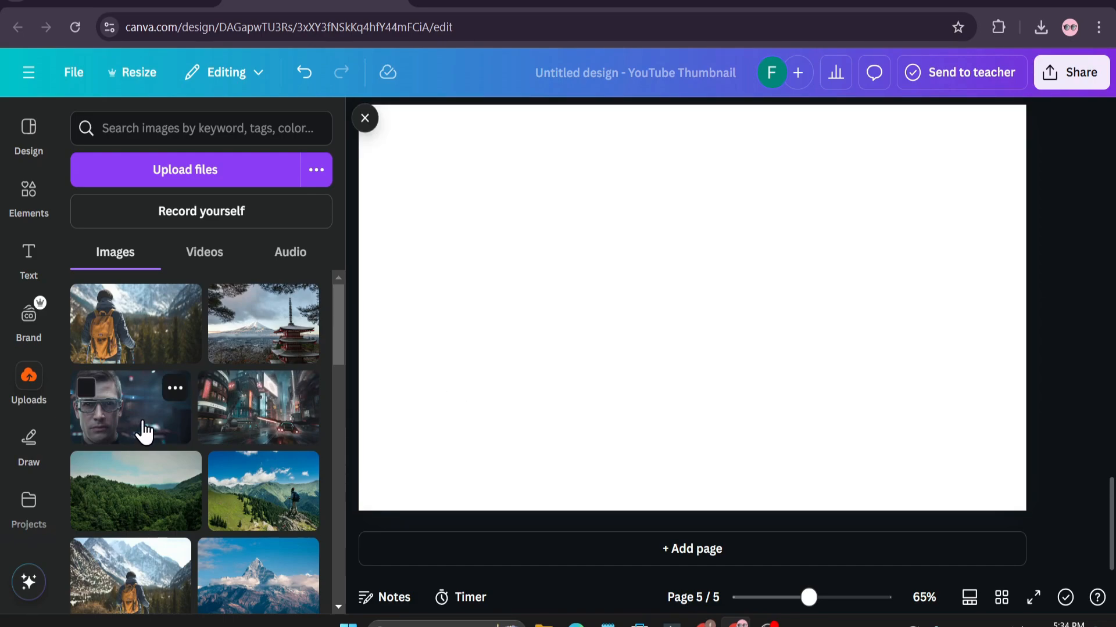
Add the goggled man and cyberpunk street photos, enlarging the street photo to cover the page.
click(131, 408)
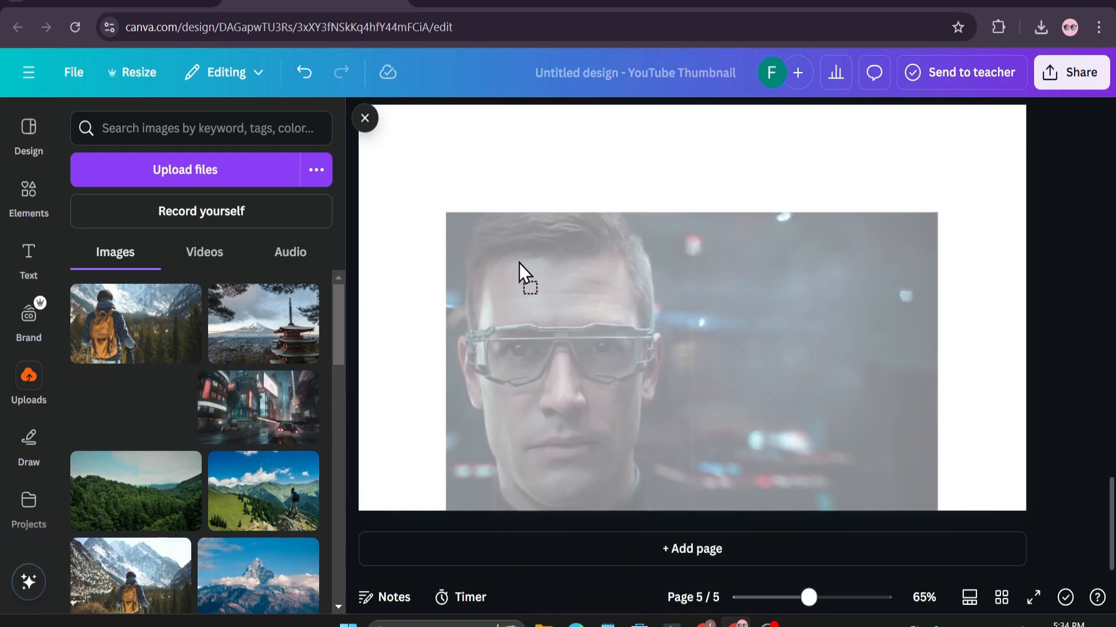
click(690, 356)
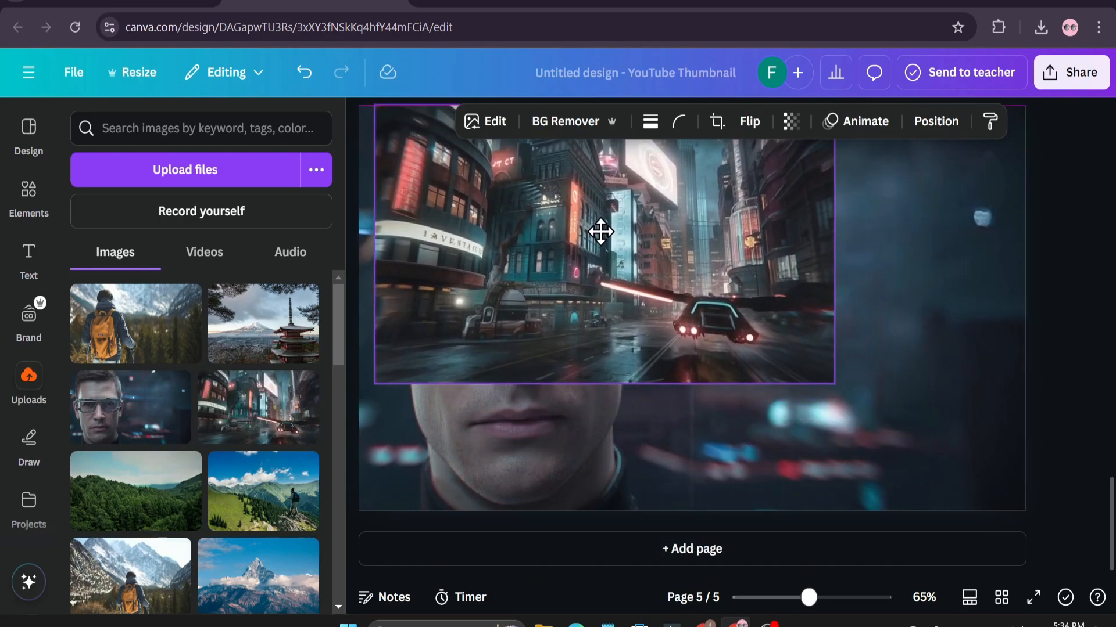
drag(376, 245, 359, 307)
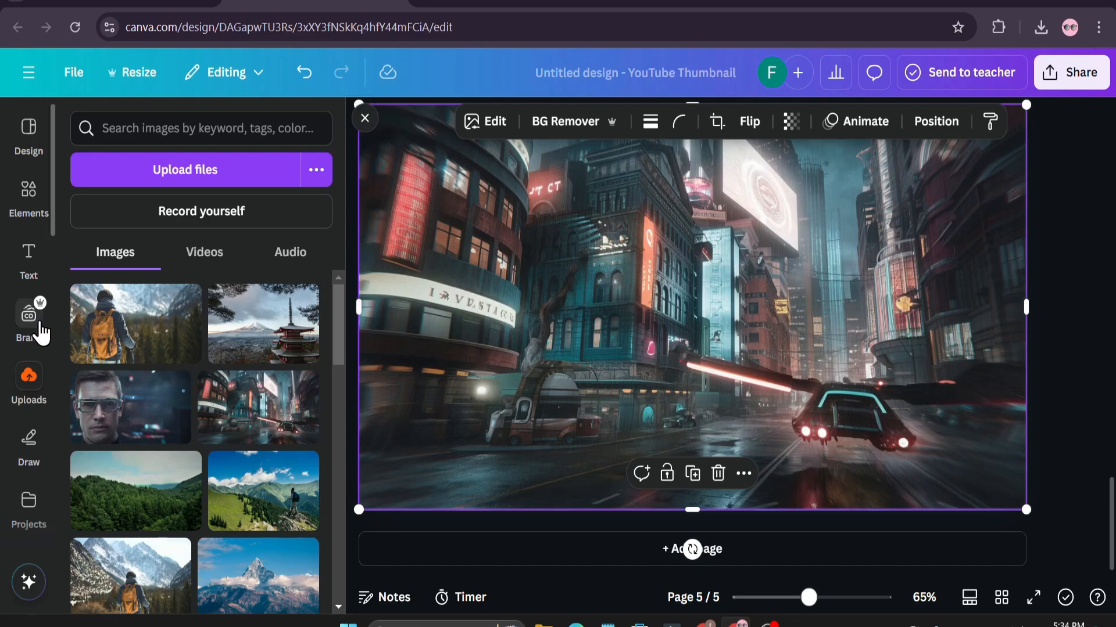
Find and launch the Image Blender app from the Apps collection.
scroll(down, 3)
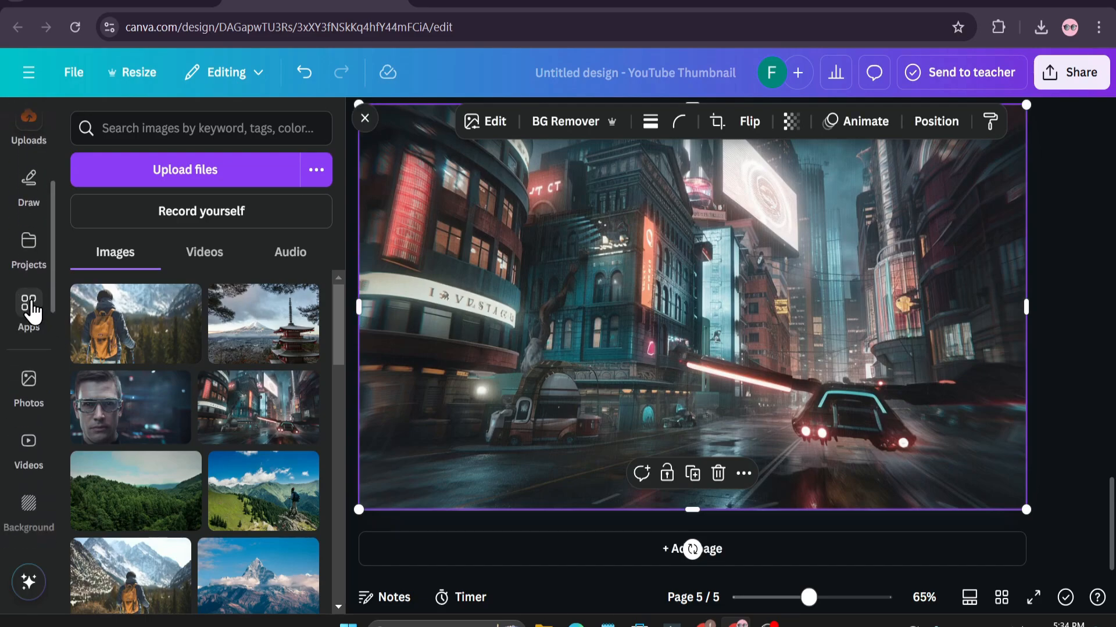
click(28, 305)
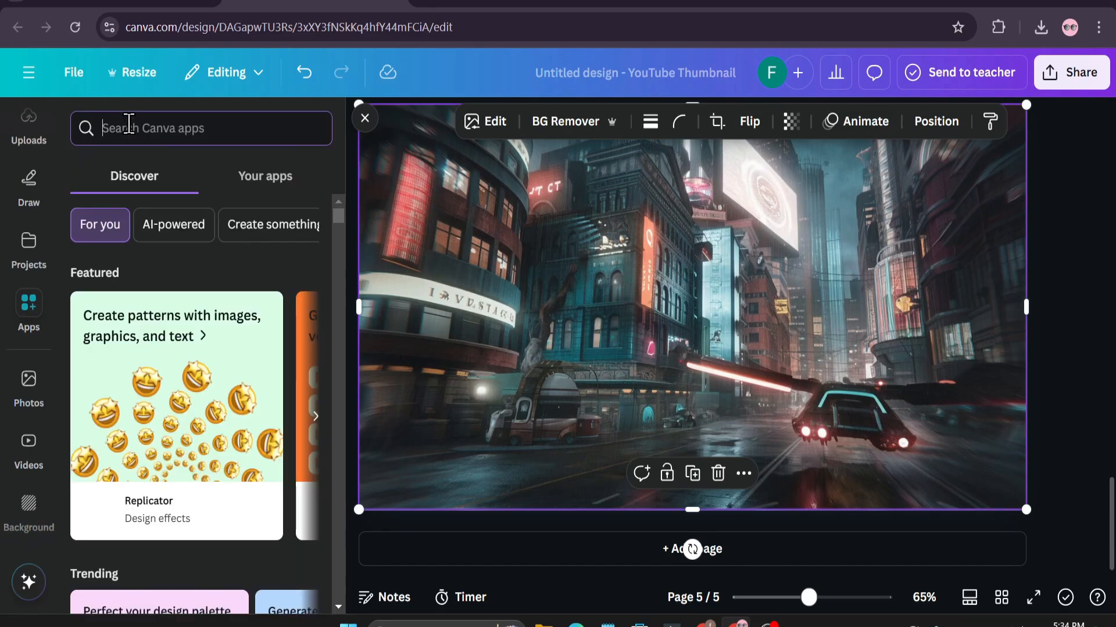
text(imag)
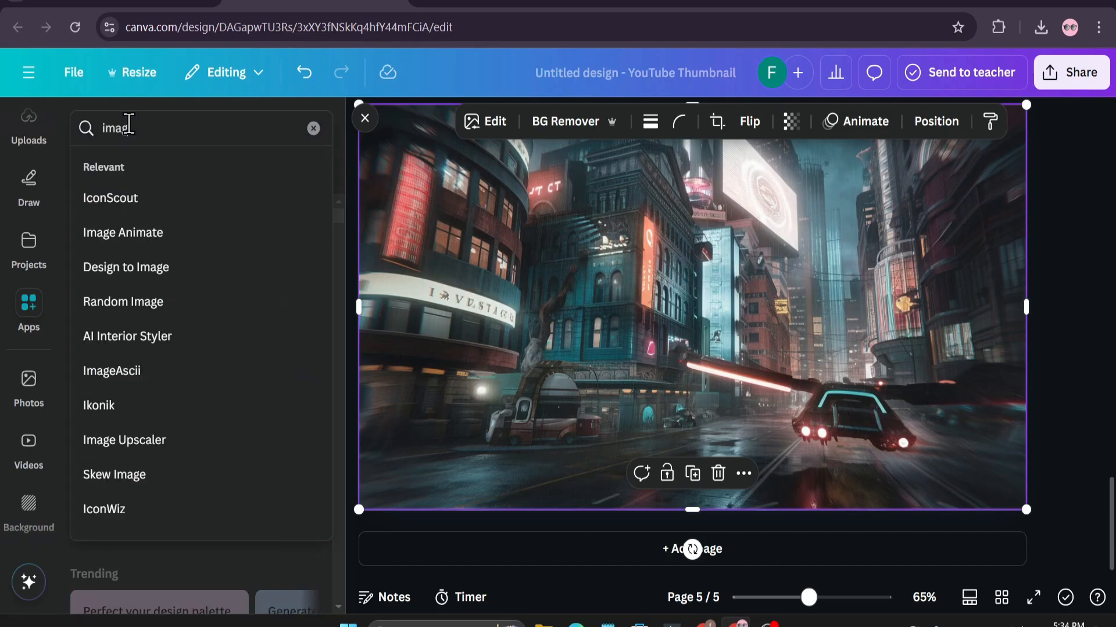
text(Image Blender)
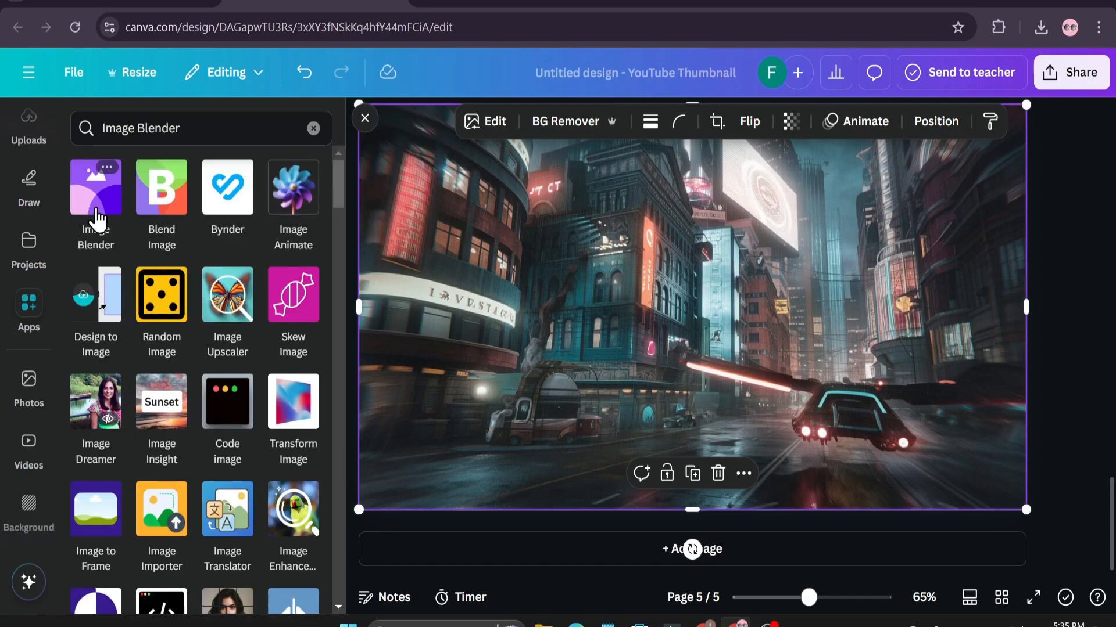
mouse_move(102, 218)
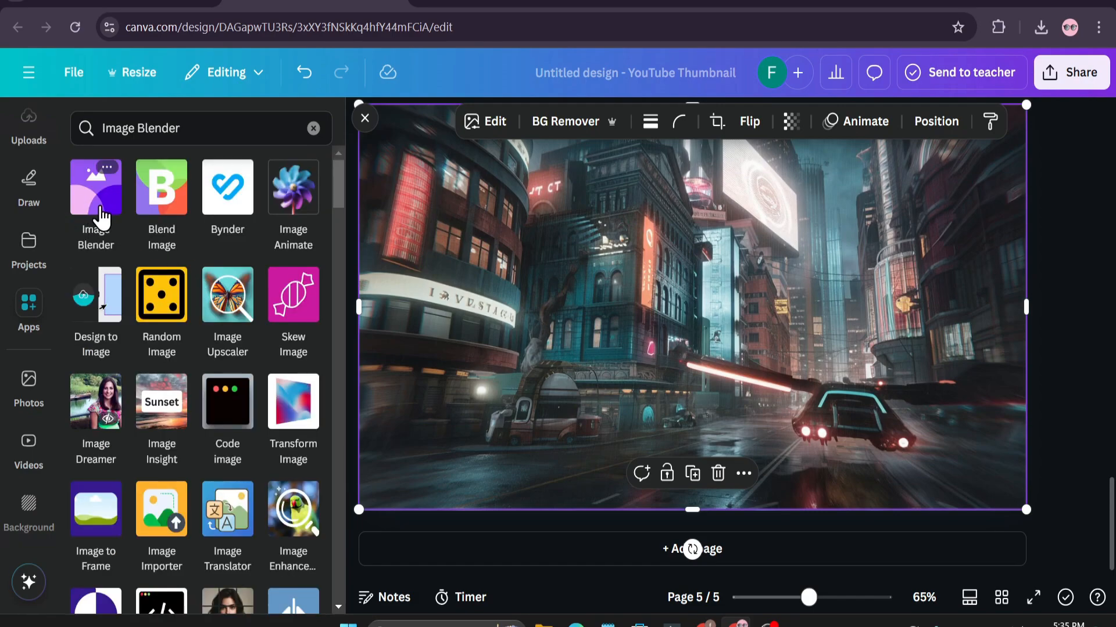
click(95, 187)
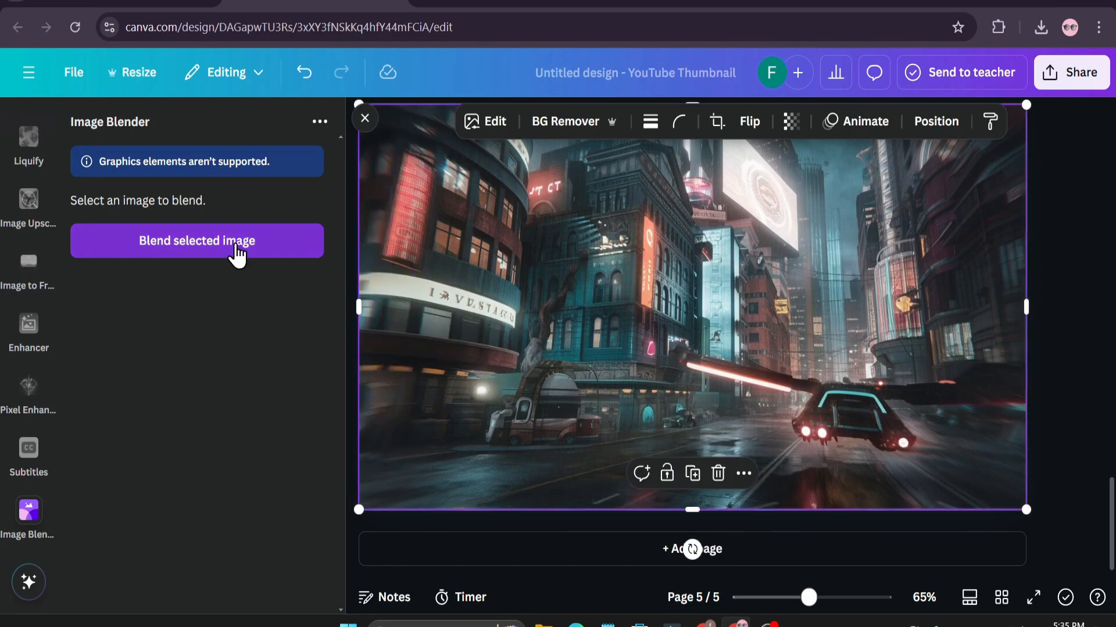
Blend the street into the man's photo with a sideways fade from his cheek at strength 36.
click(196, 241)
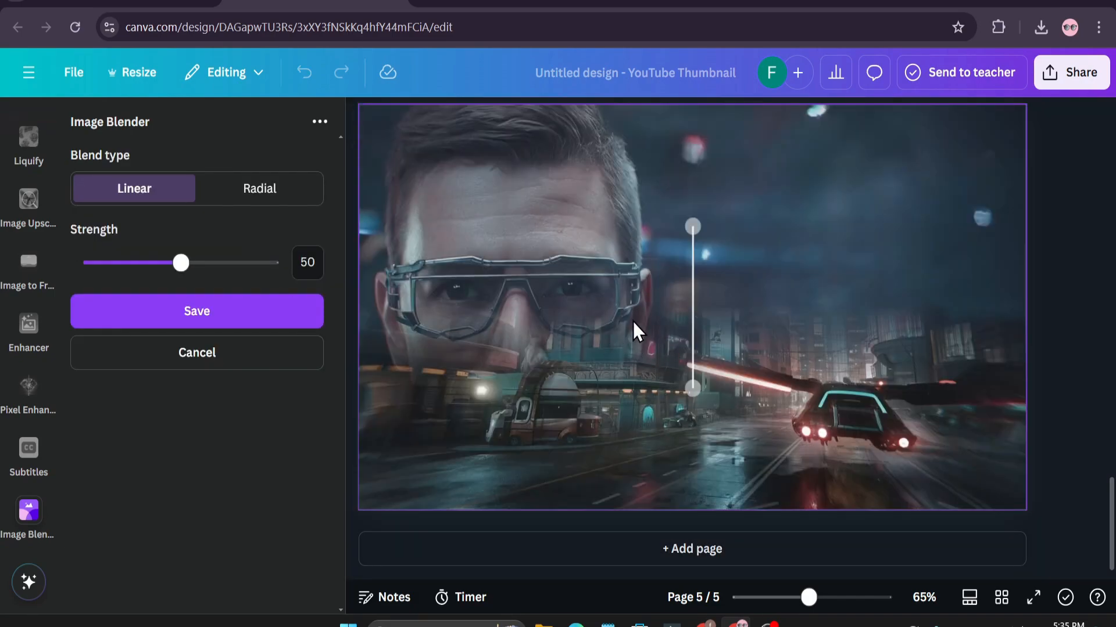
mouse_move(691, 227)
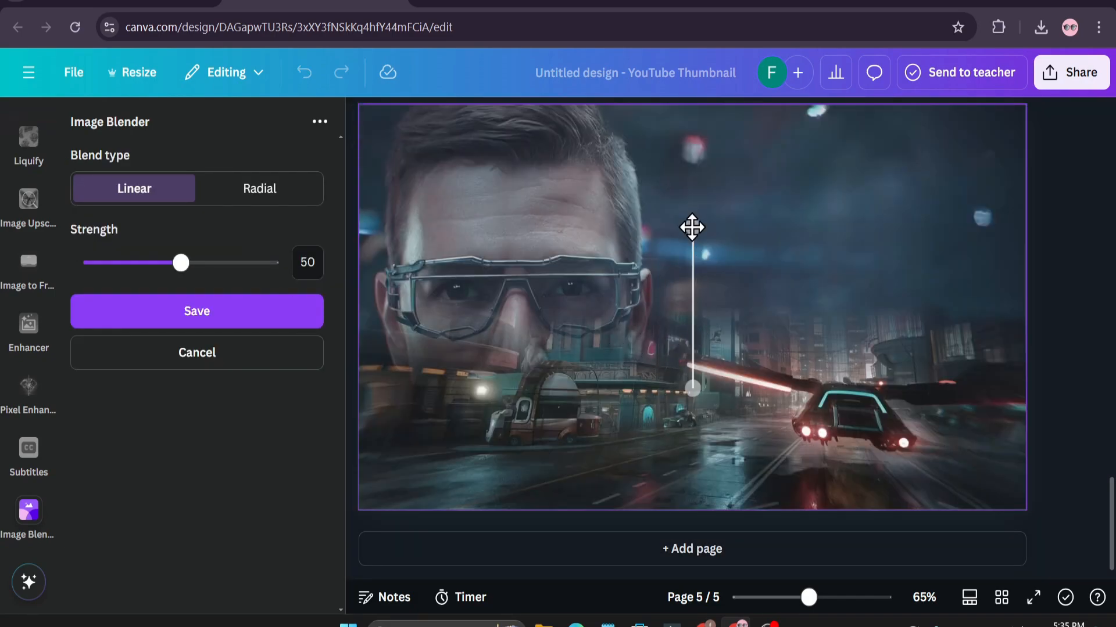
drag(691, 228, 562, 282)
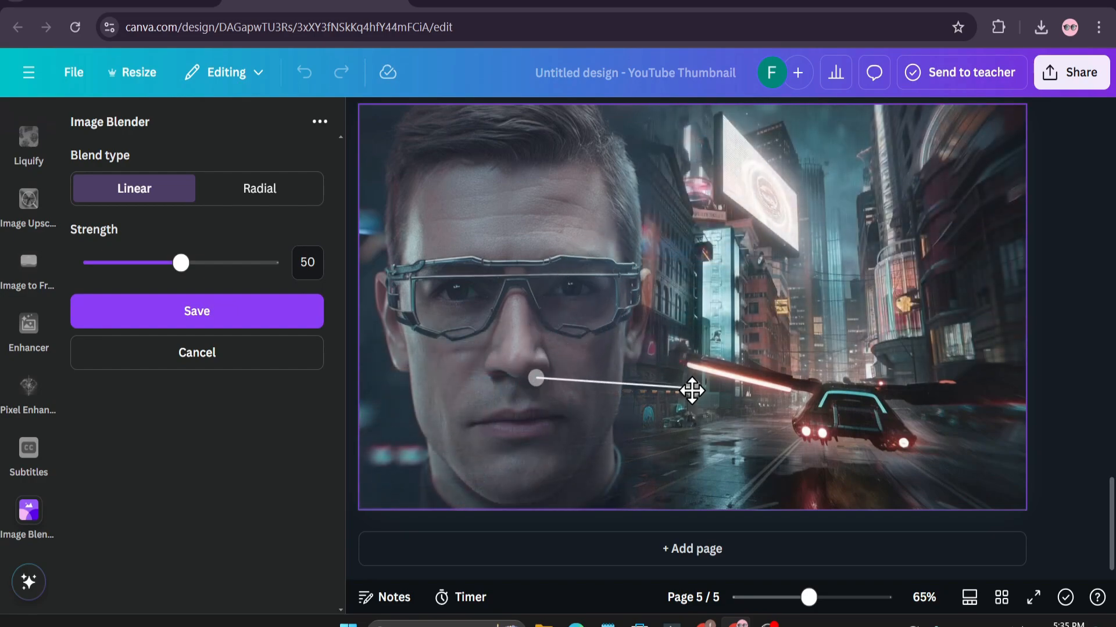
drag(181, 263, 179, 262)
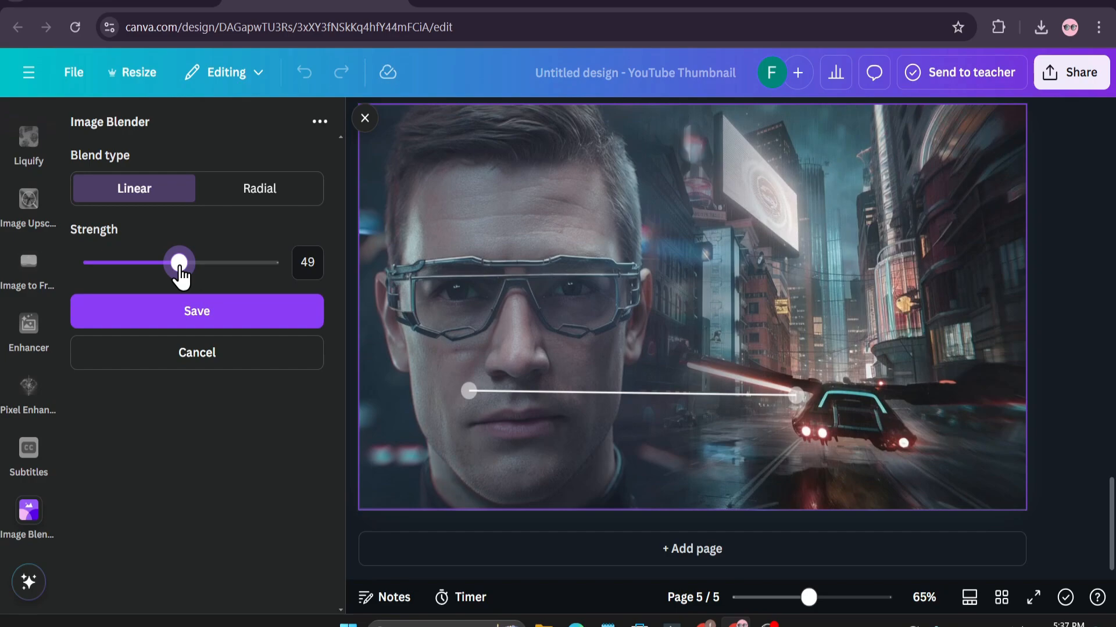
drag(179, 261, 220, 261)
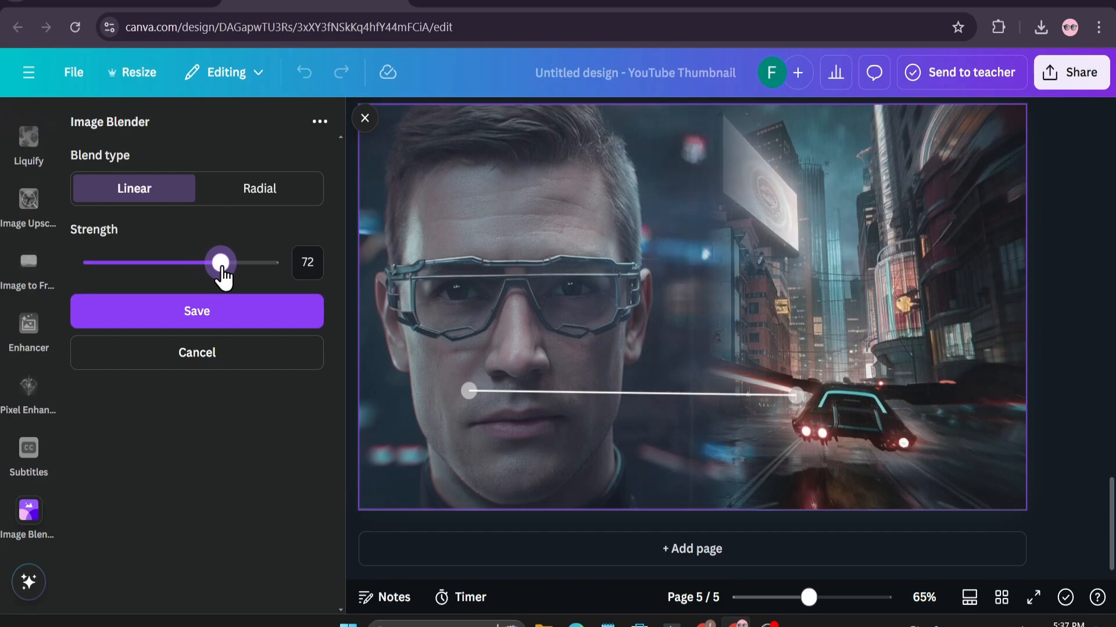
drag(219, 261, 155, 262)
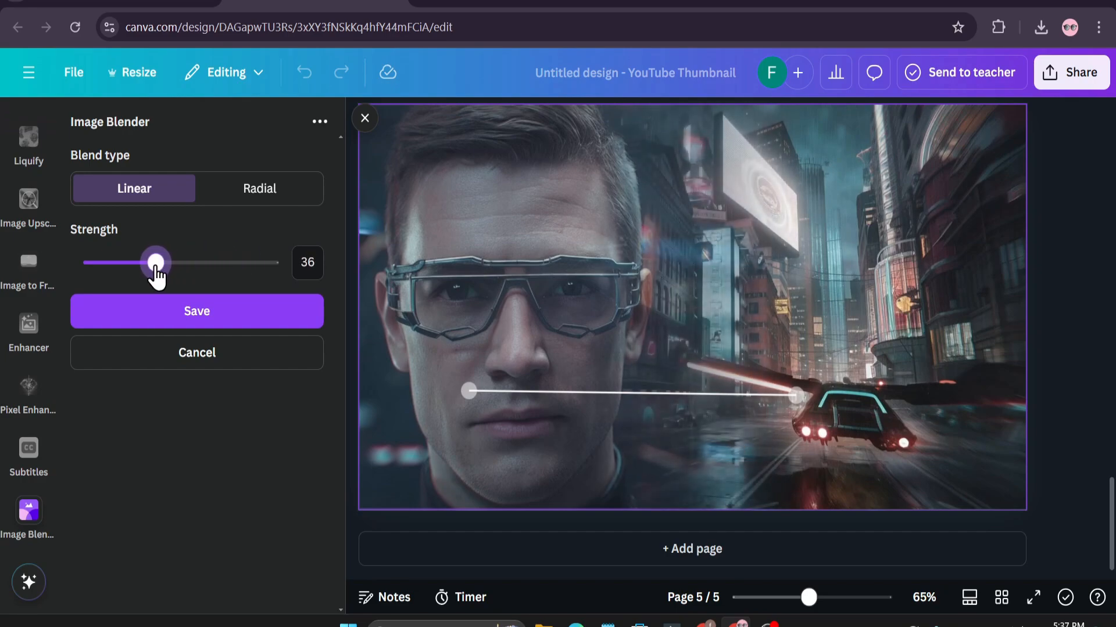
Try a larger radial blend, revert to linear, and save the blend to the design.
click(260, 189)
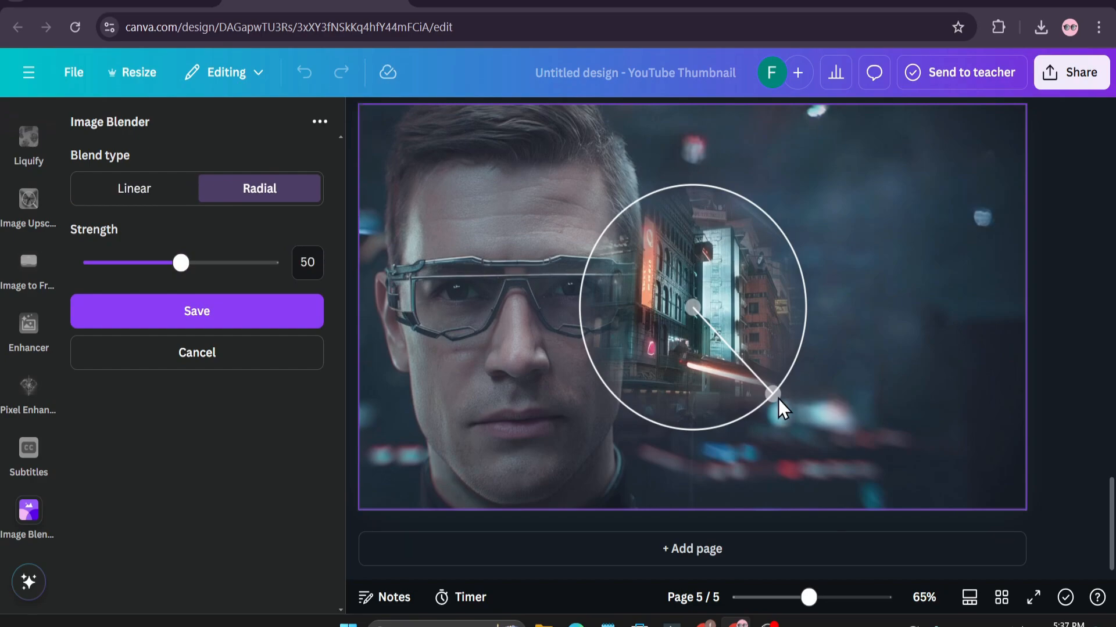
drag(772, 395, 782, 398)
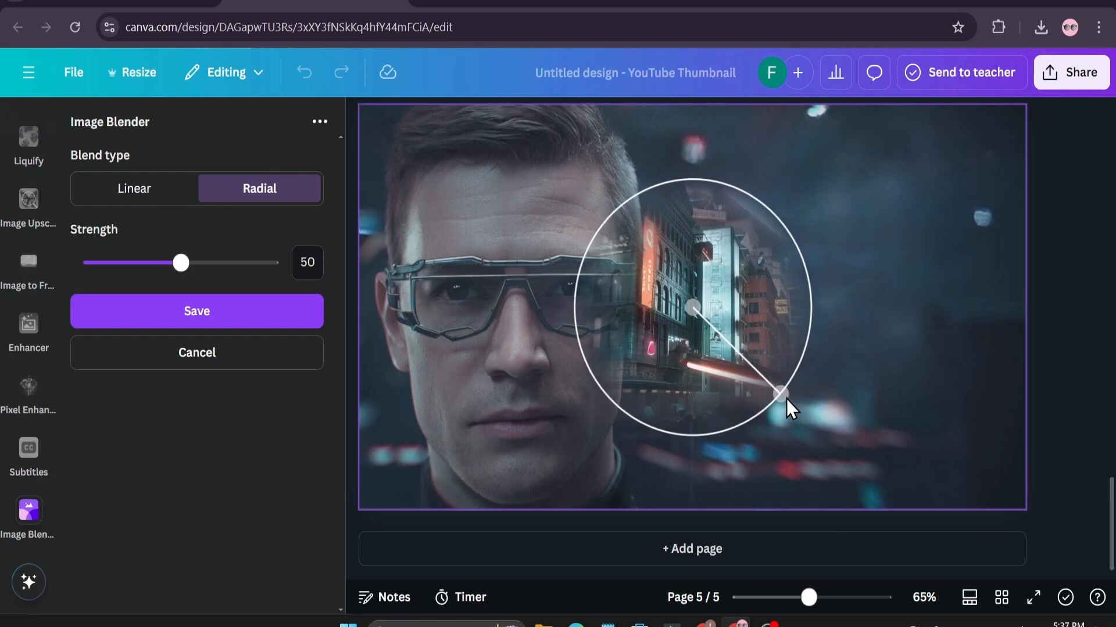
drag(782, 394, 794, 397)
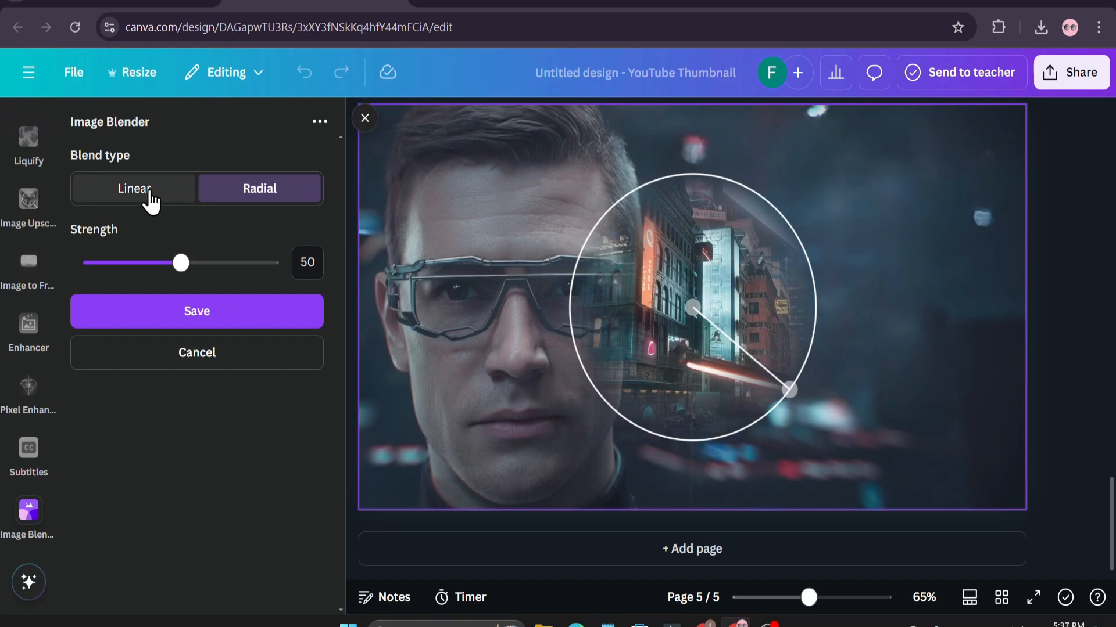
click(134, 188)
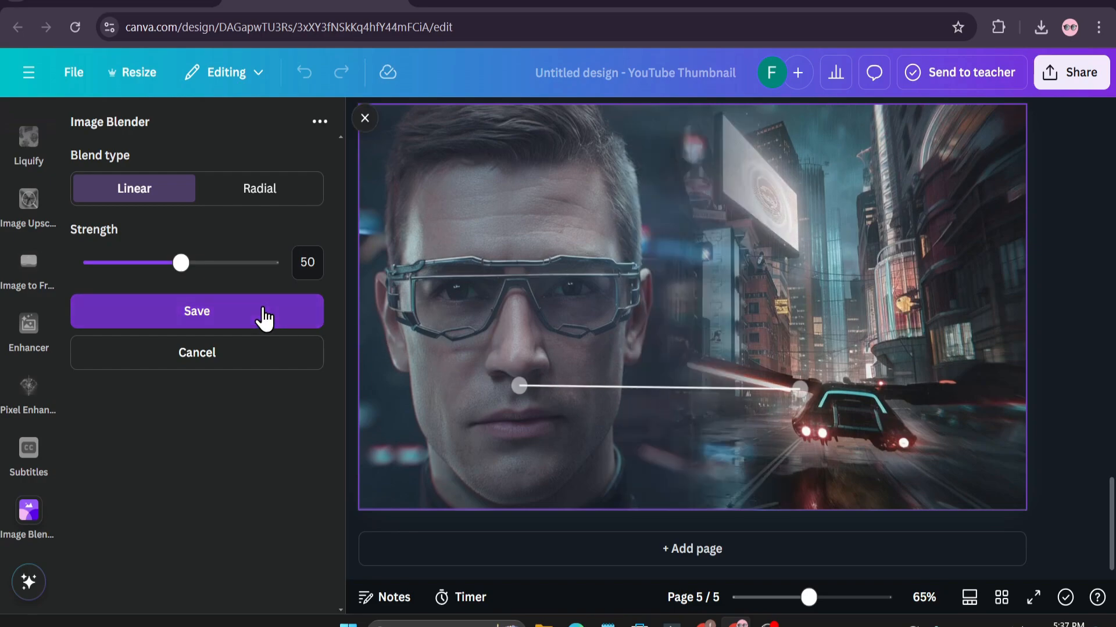
click(197, 312)
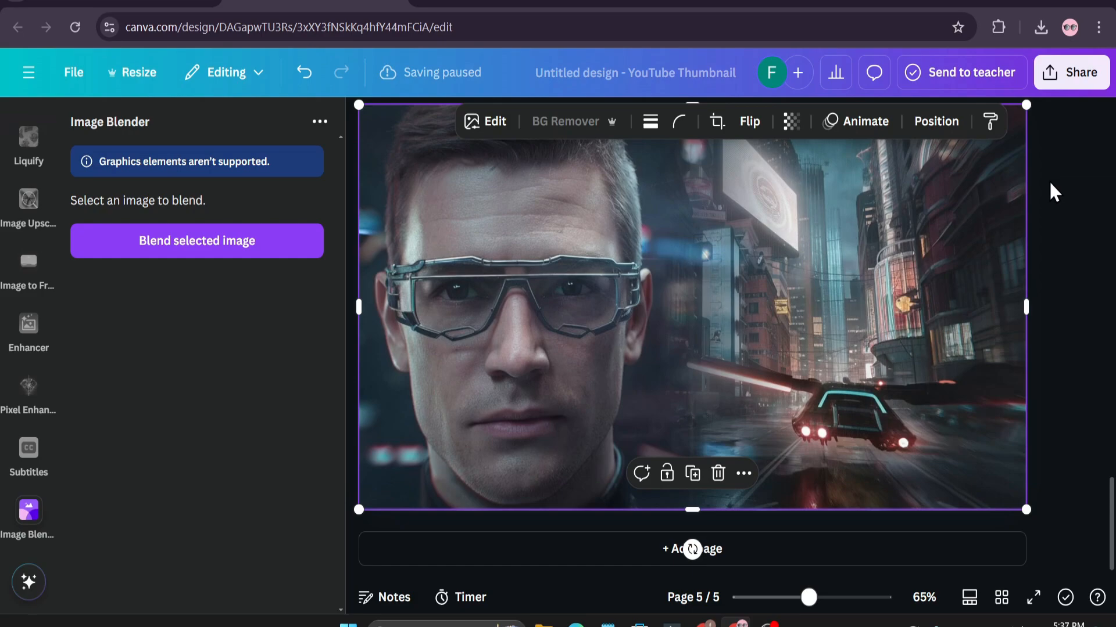
Reach the download settings via Share, with PNG as the file type.
click(1071, 72)
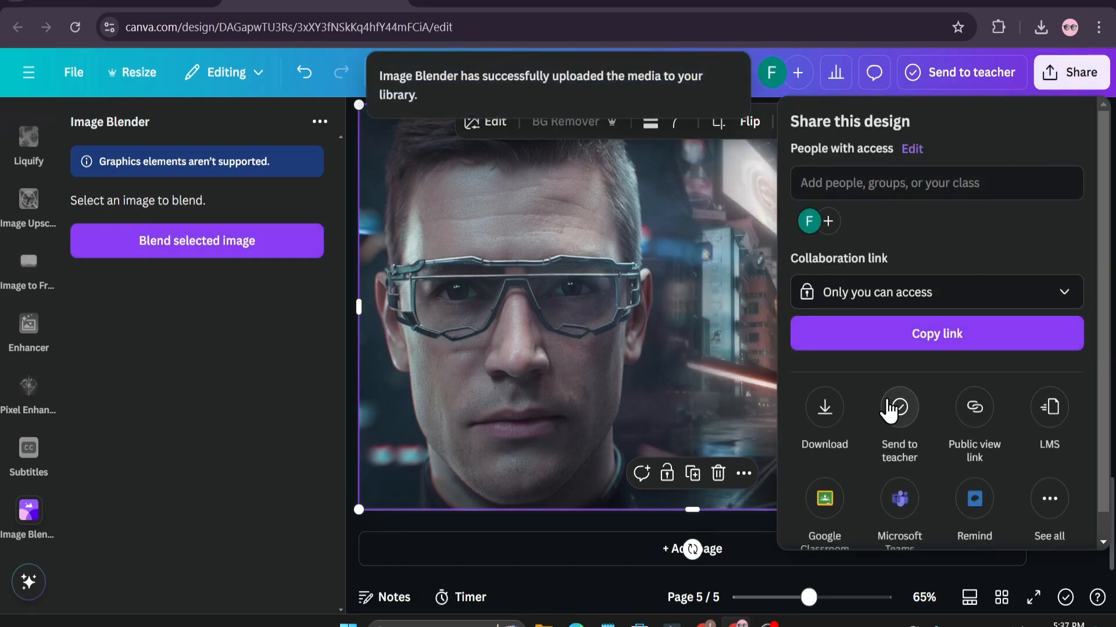
click(824, 408)
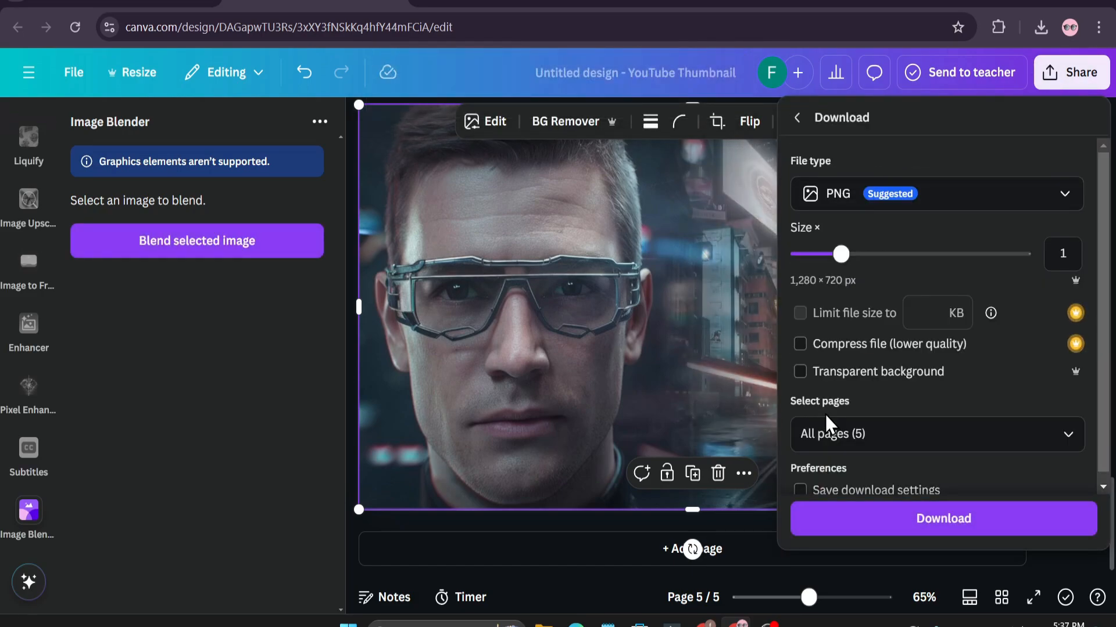